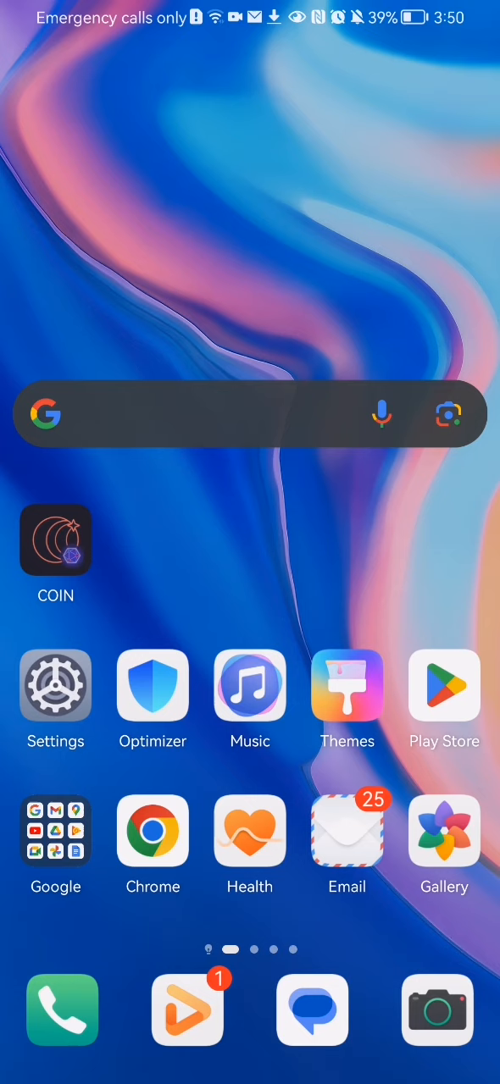
Launch the COIN app so its map view with balance 101.37 shows.
click(54, 542)
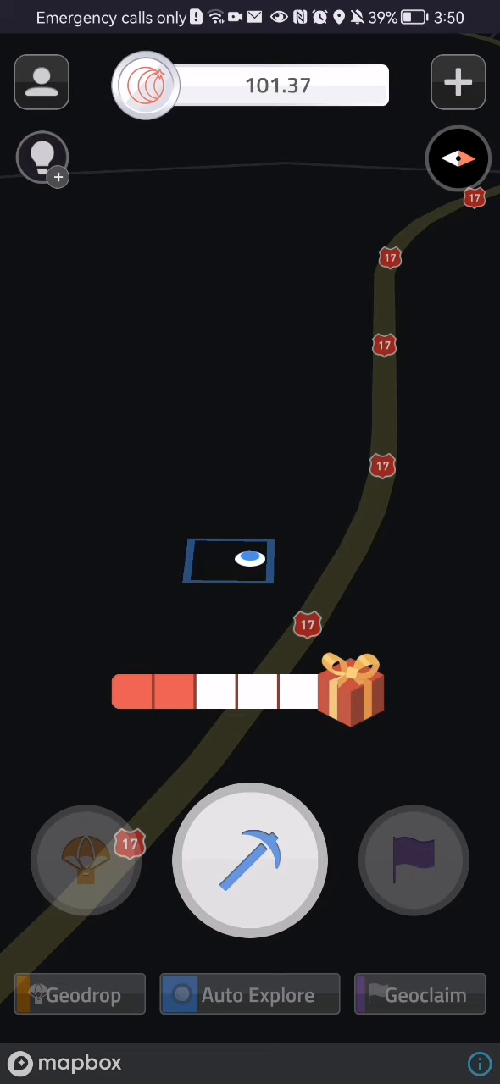
Go through profile, Settings and Need help? to request a password reset email.
click(40, 81)
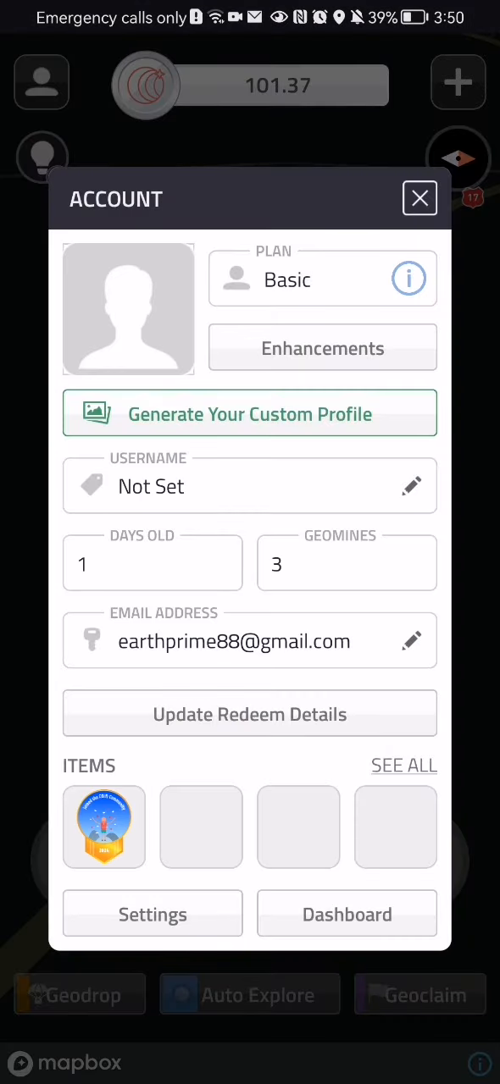
click(152, 914)
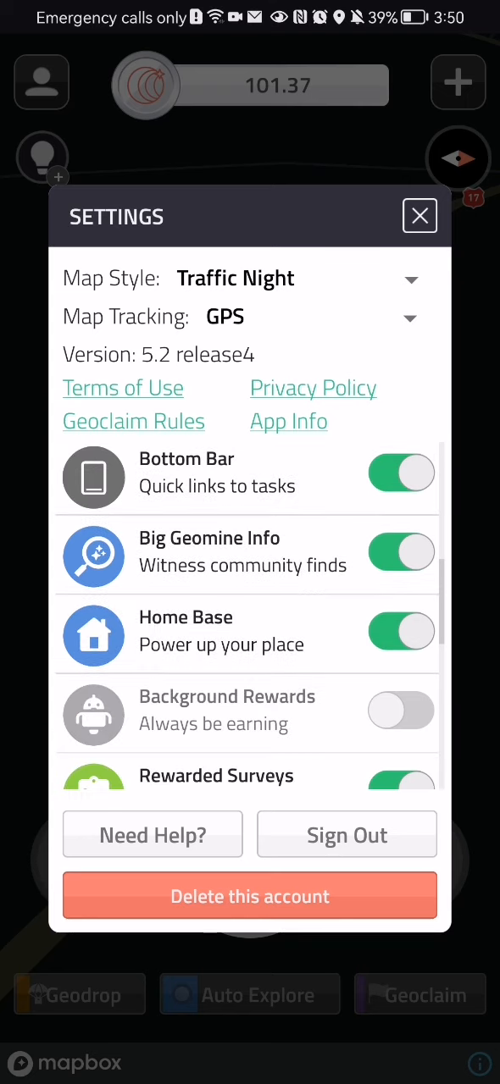
click(153, 833)
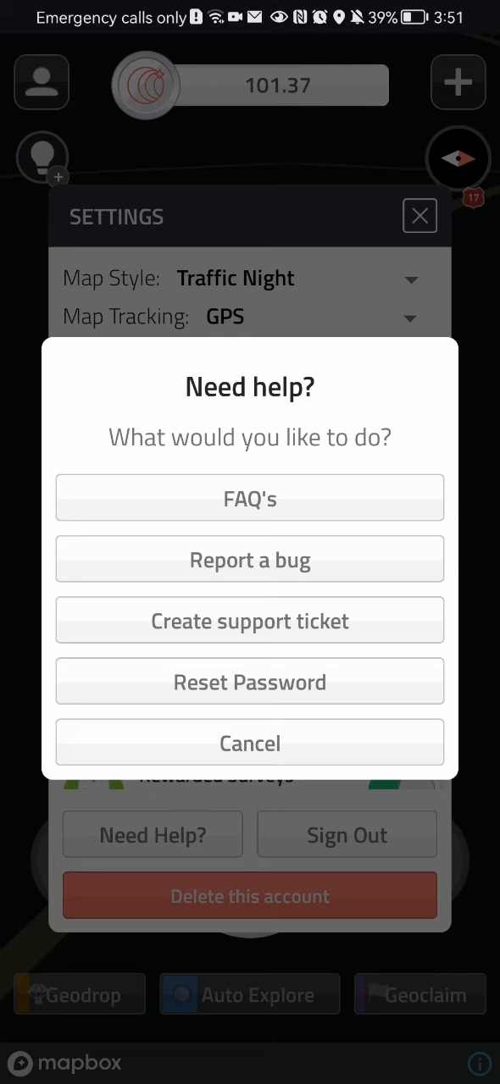
click(251, 681)
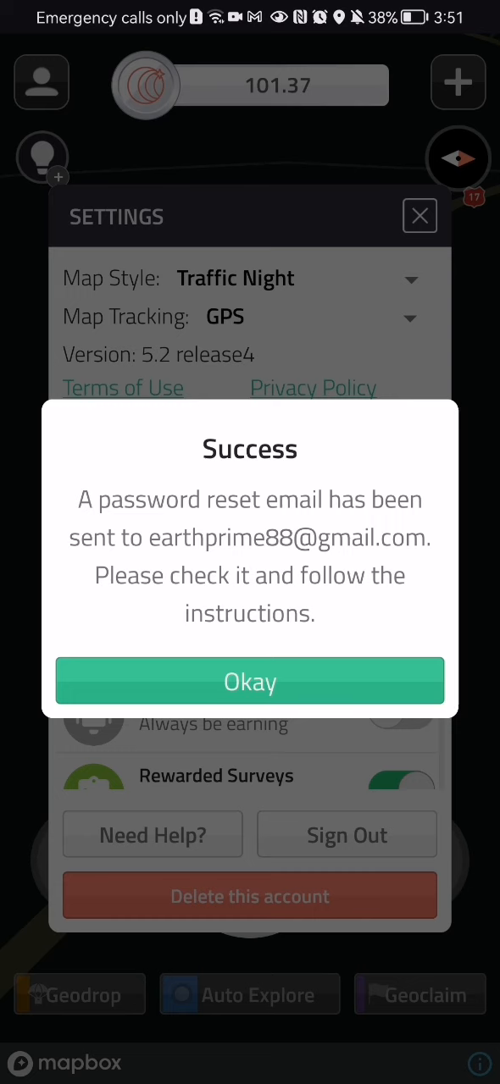
Acknowledge the Success notice and return to the map view.
click(251, 681)
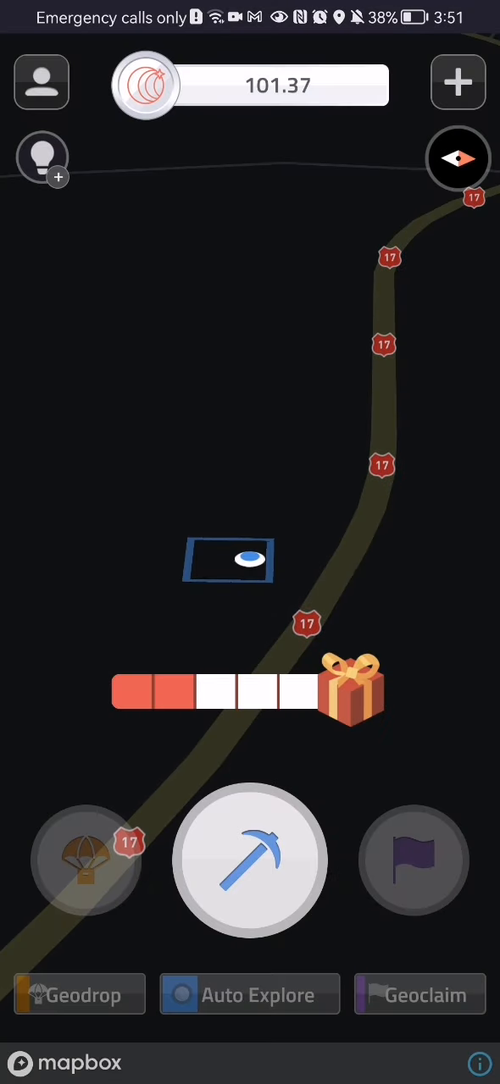